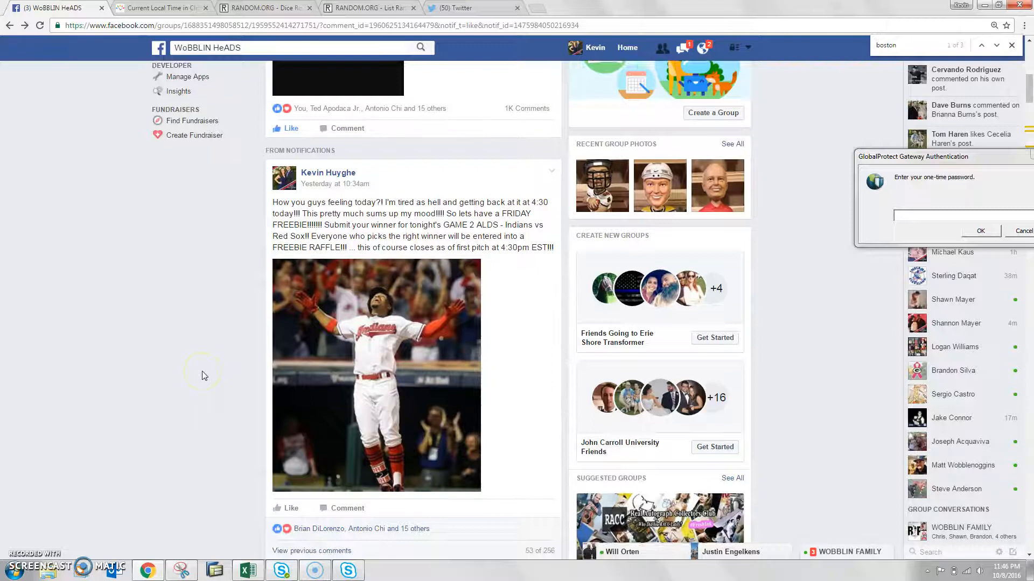
Scroll down the raffle post's comments to the long list of entrant names and team picks
scroll(down, 3)
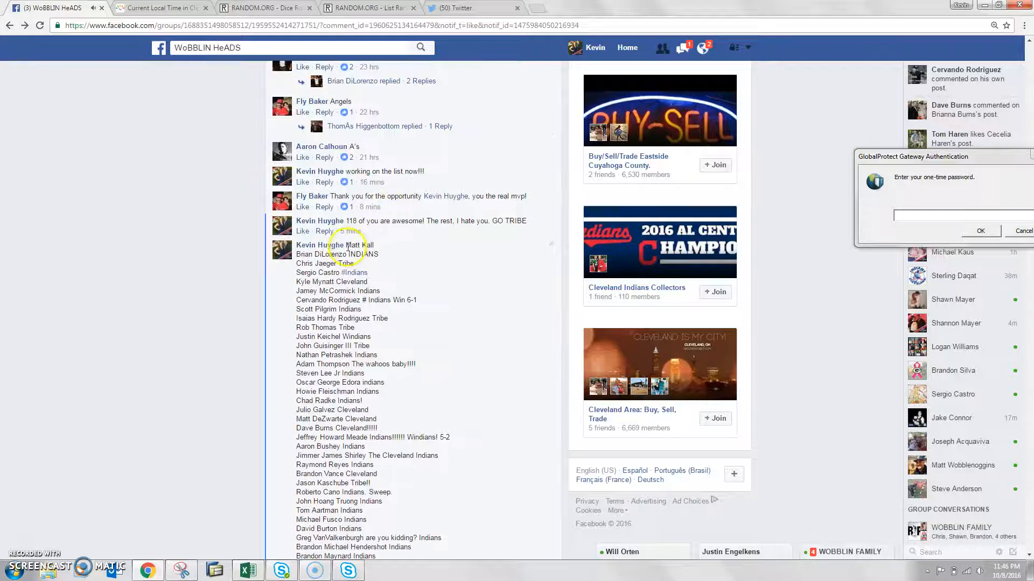
scroll(down, 3)
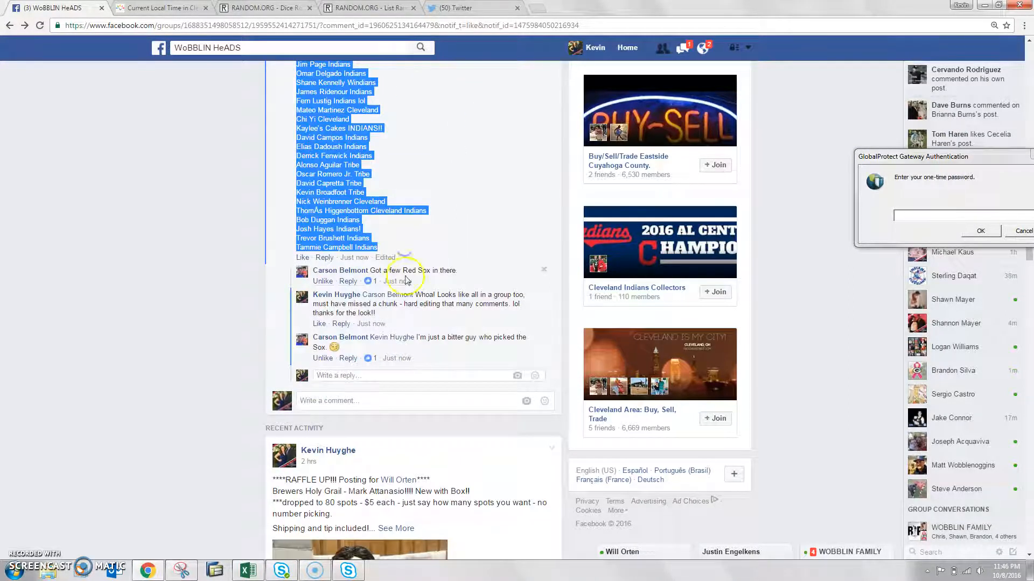
Check Cleveland's local time, then bring up the List Randomizer holding the entrant names
click(346, 400)
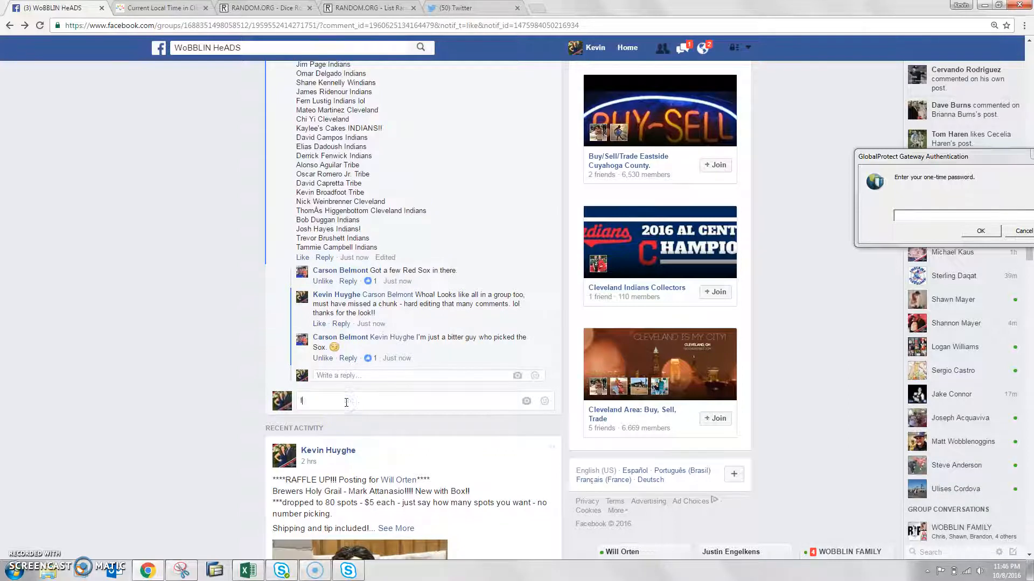
click(161, 7)
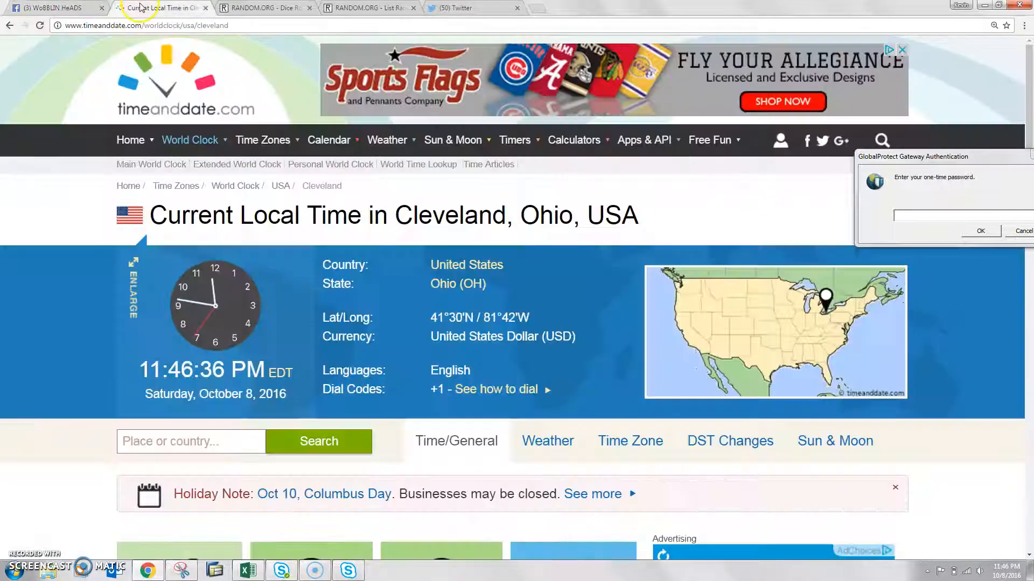
click(370, 7)
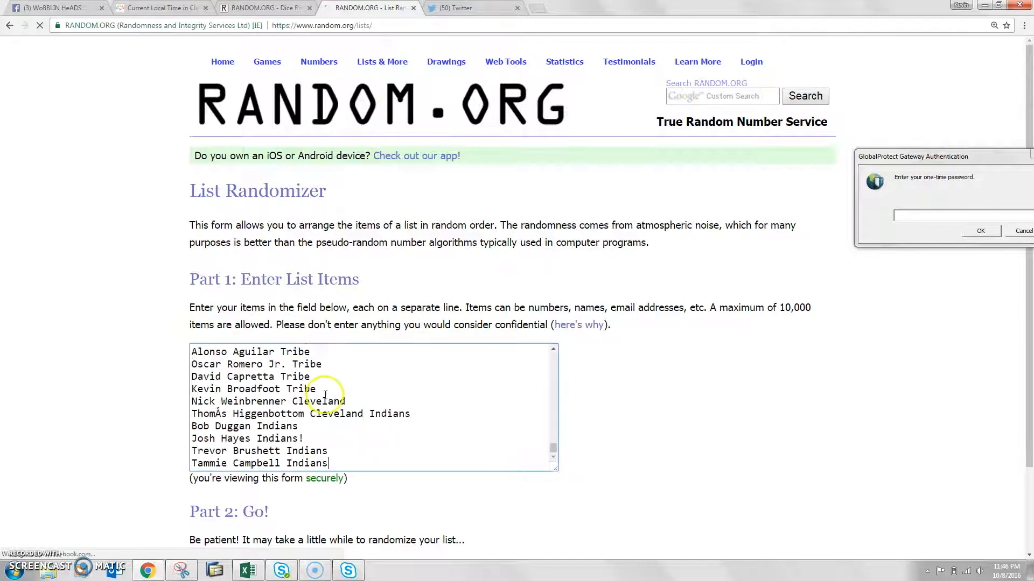
Roll the three virtual dice three times, then return to the List Randomizer
click(264, 7)
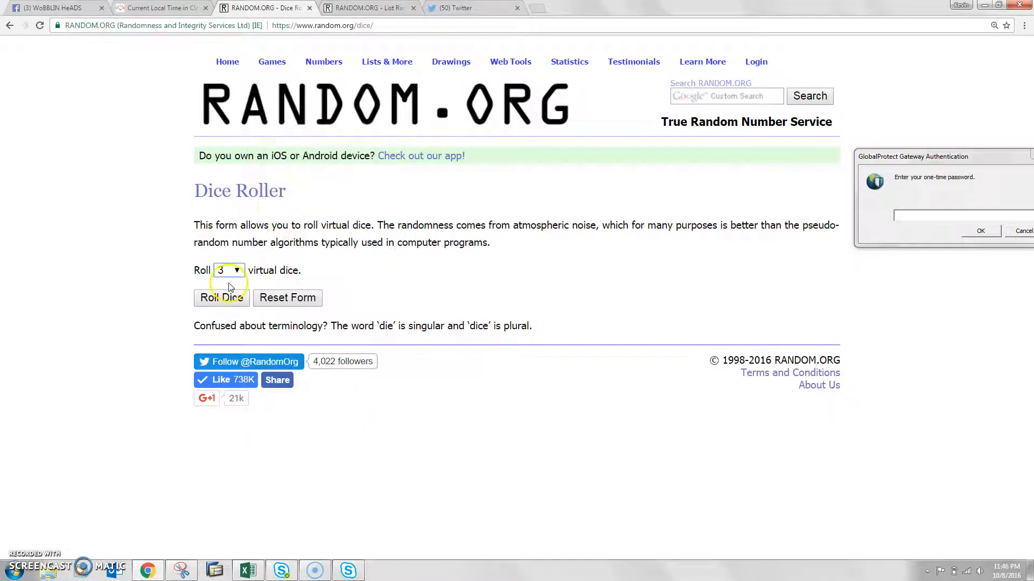
click(221, 297)
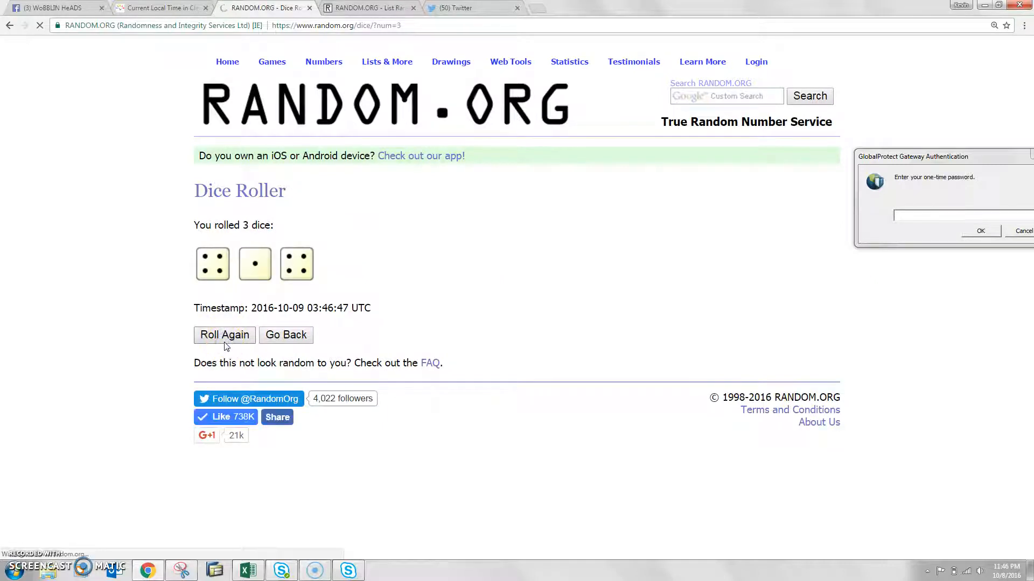
click(224, 335)
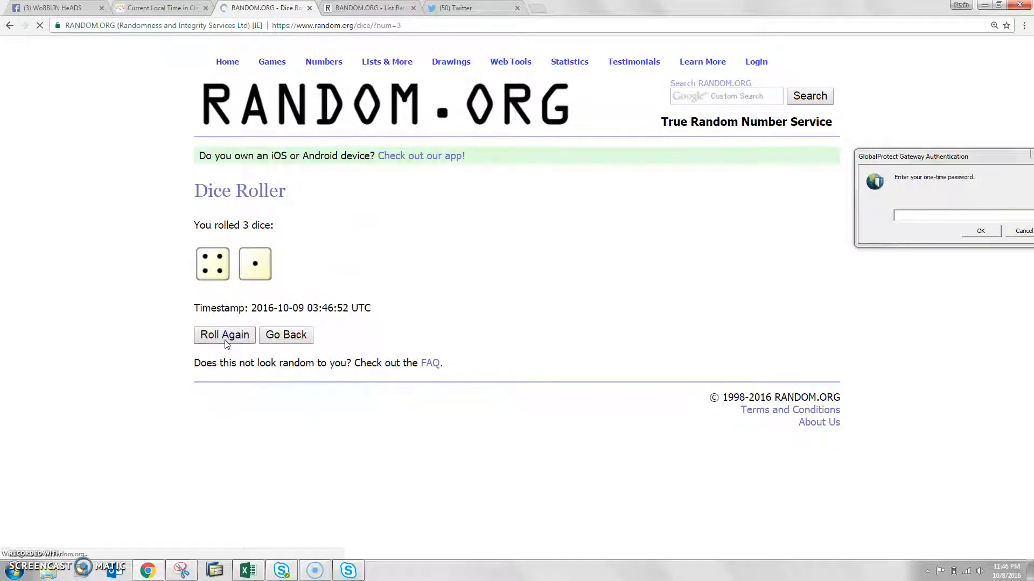
click(224, 335)
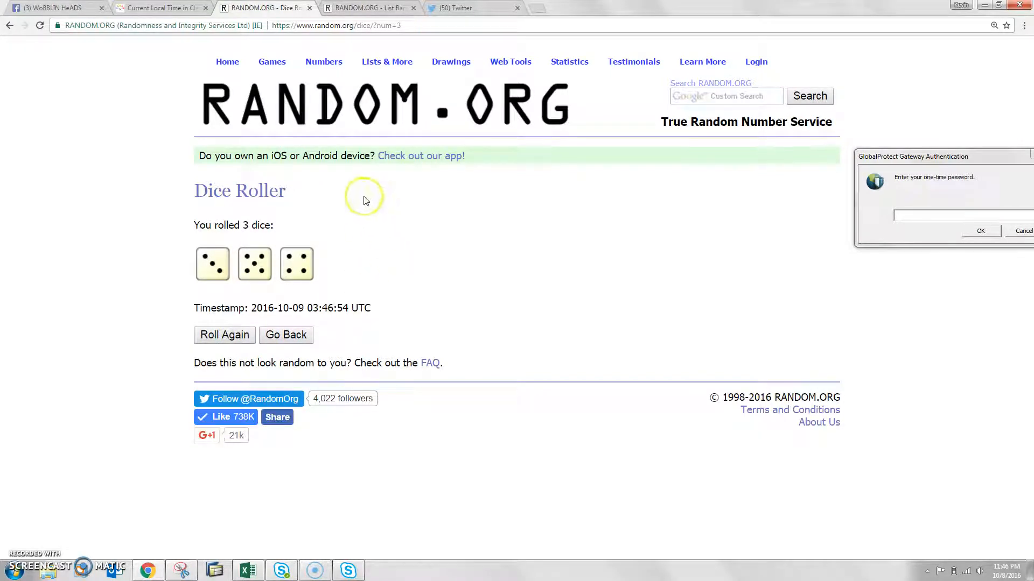
click(369, 7)
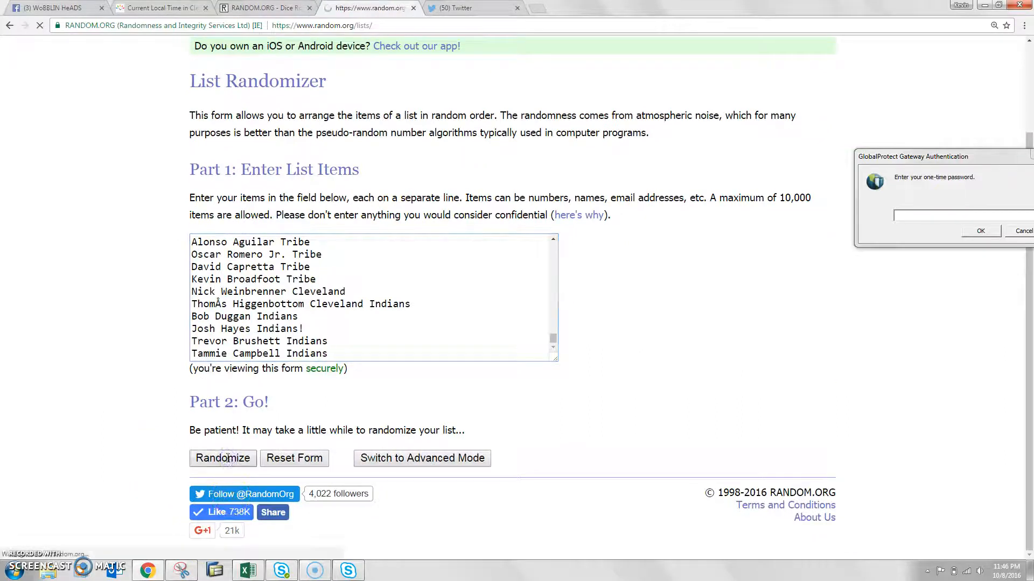
Randomize the entrant list repeatedly, up to the tenth shuffle
click(223, 458)
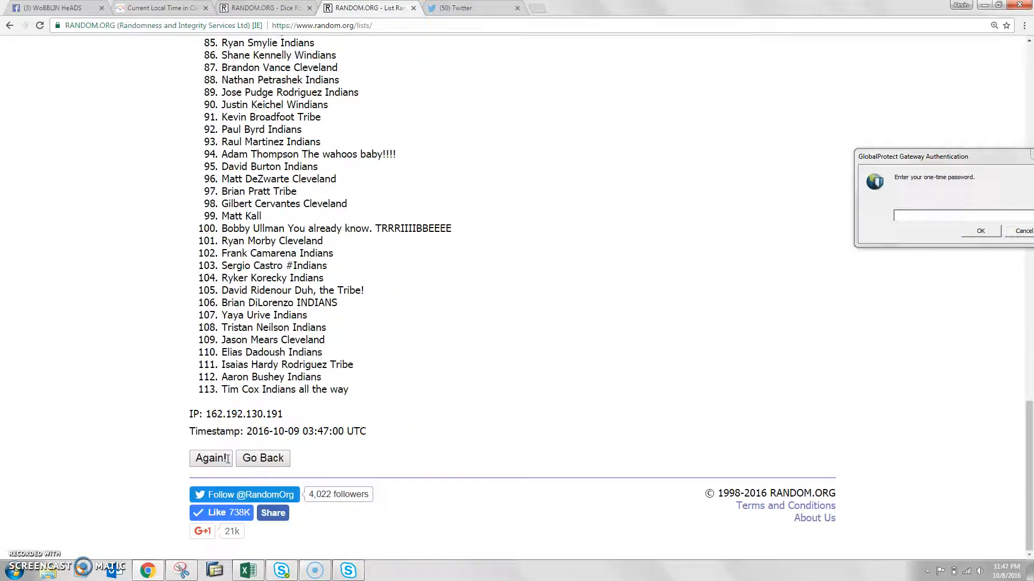
click(211, 459)
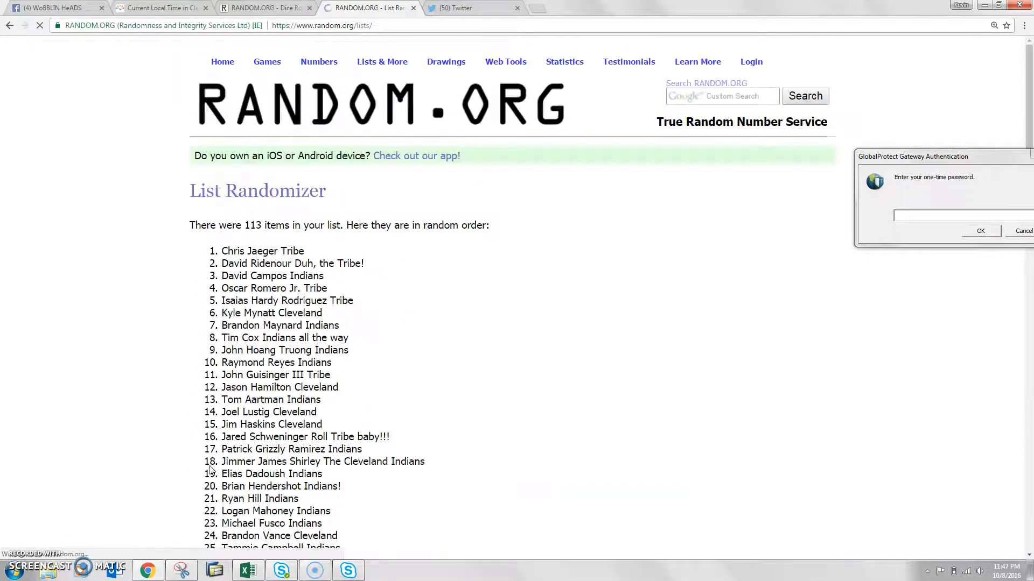
scroll(down, 3)
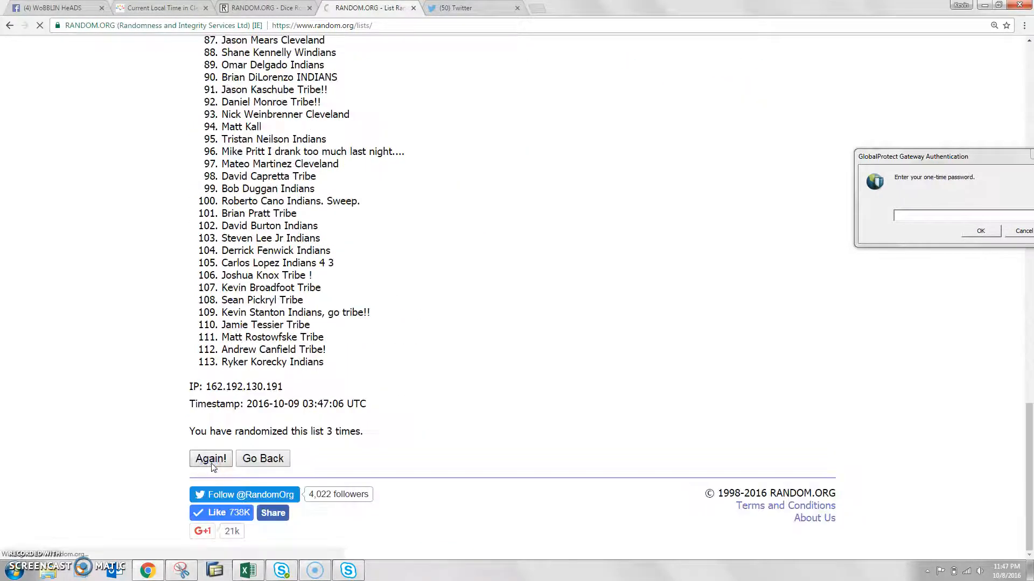
click(210, 458)
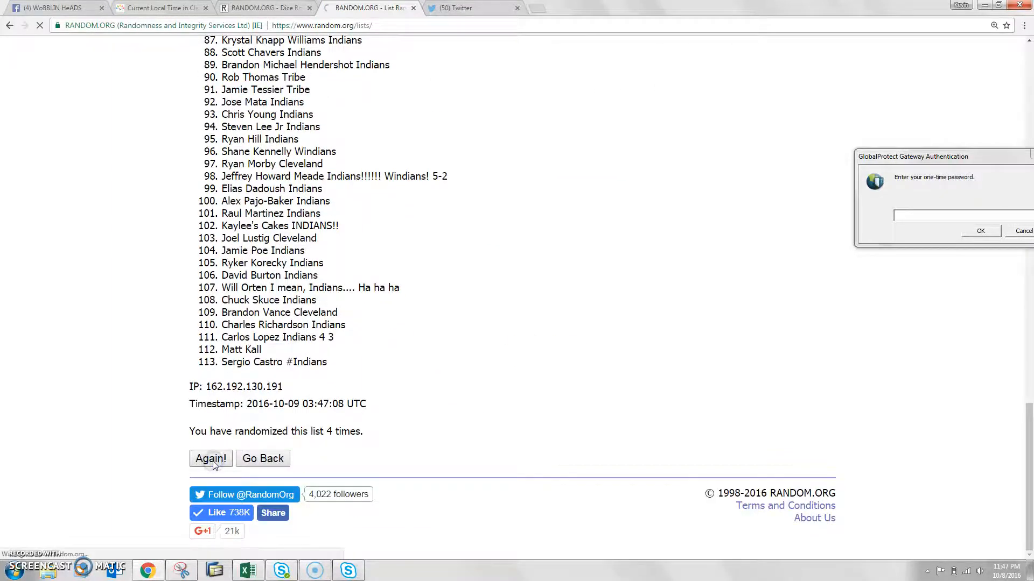
click(211, 458)
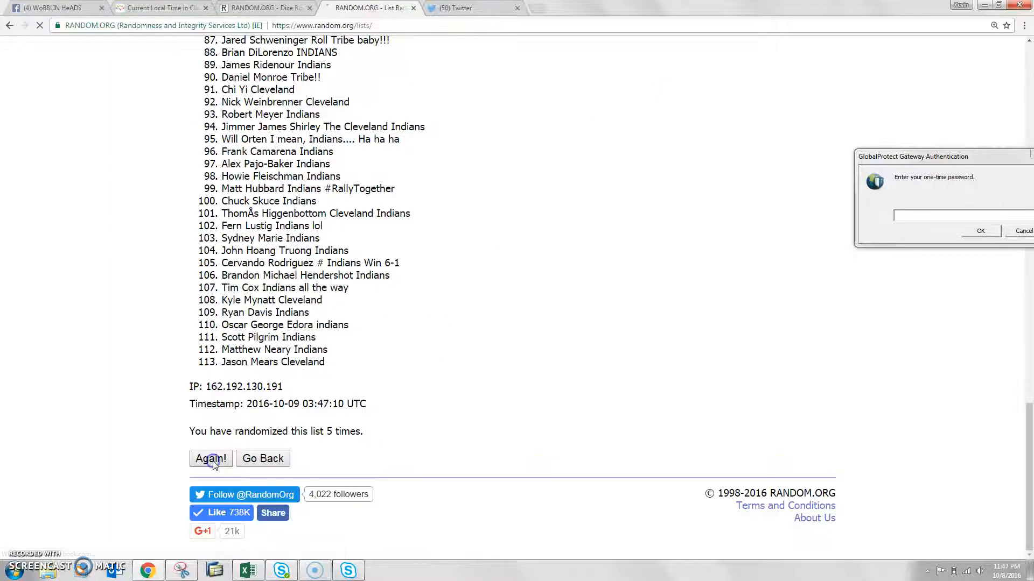
click(210, 458)
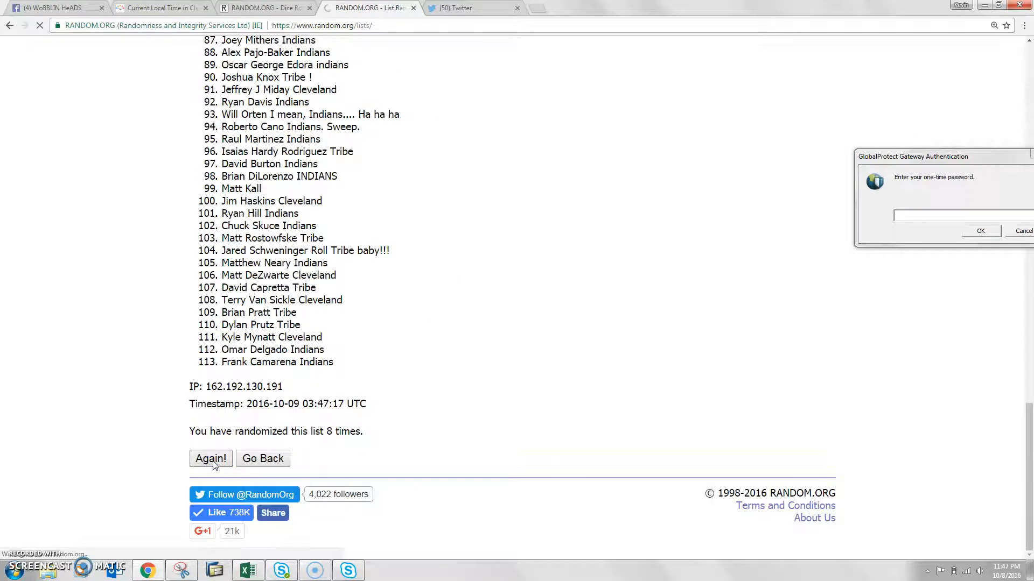
click(211, 458)
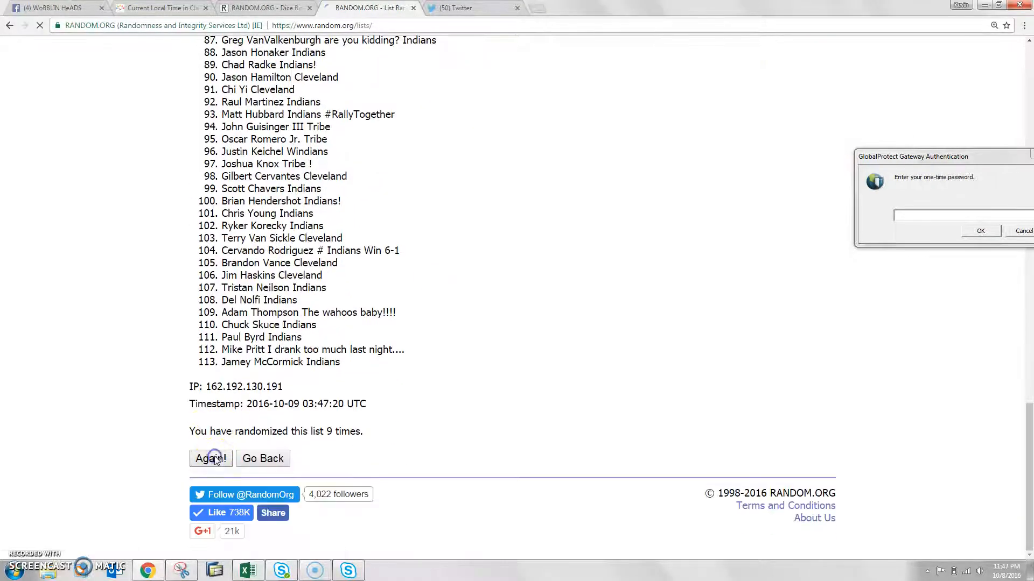
click(211, 459)
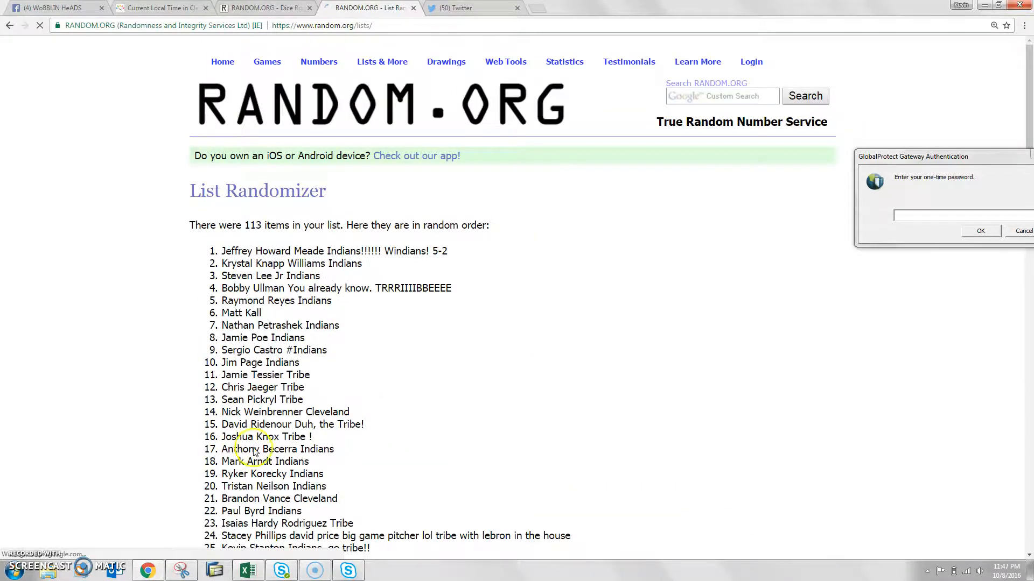
Glance at the dice roll result, then finish shuffling the list to twelve times
scroll(down, 3)
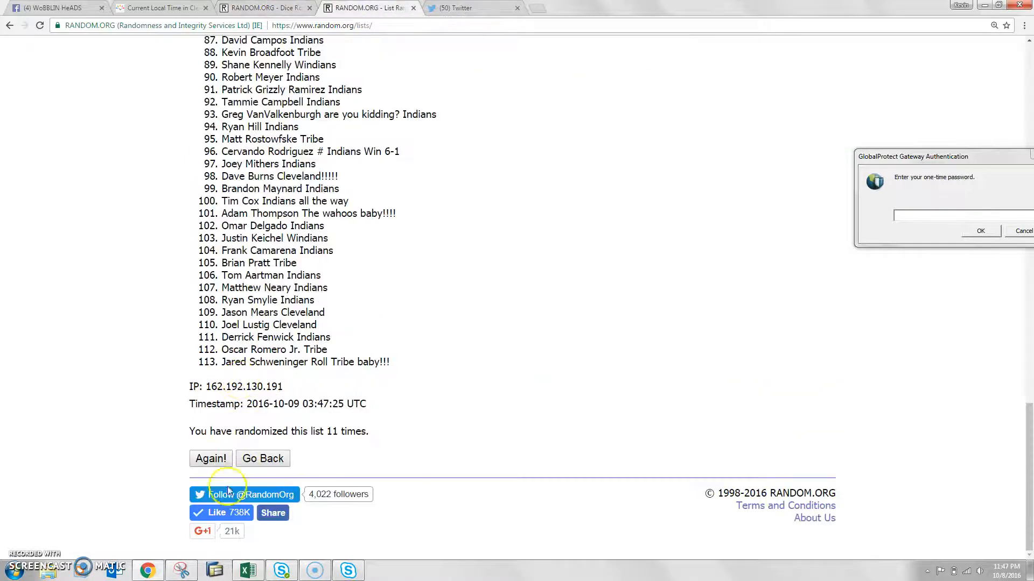
click(264, 7)
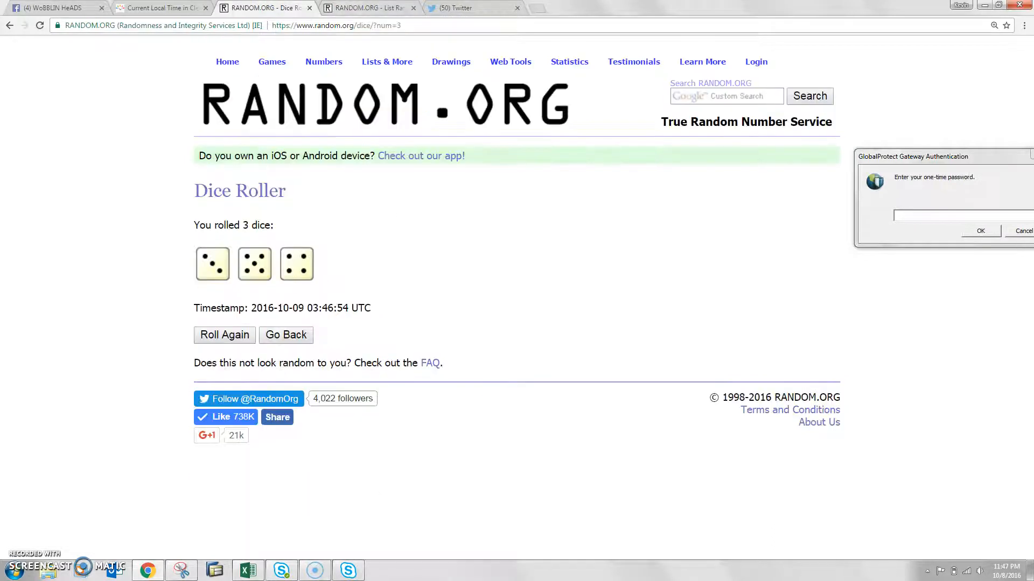
click(369, 7)
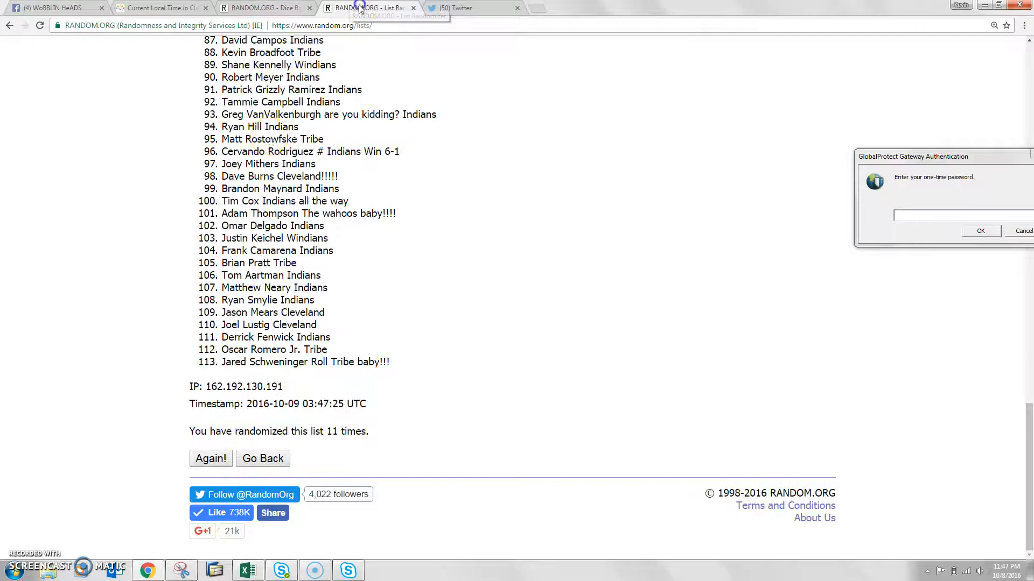
click(210, 459)
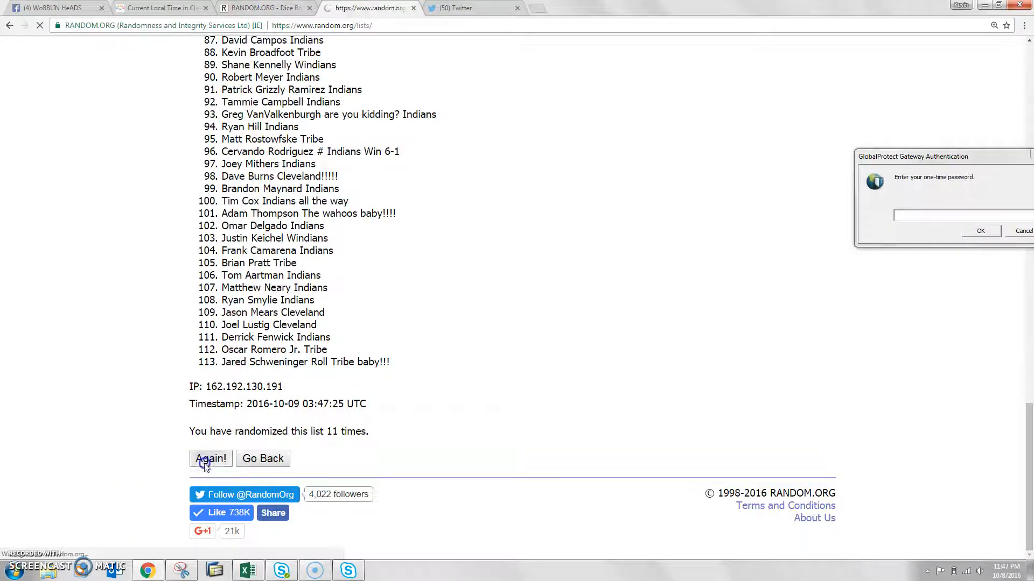
click(211, 458)
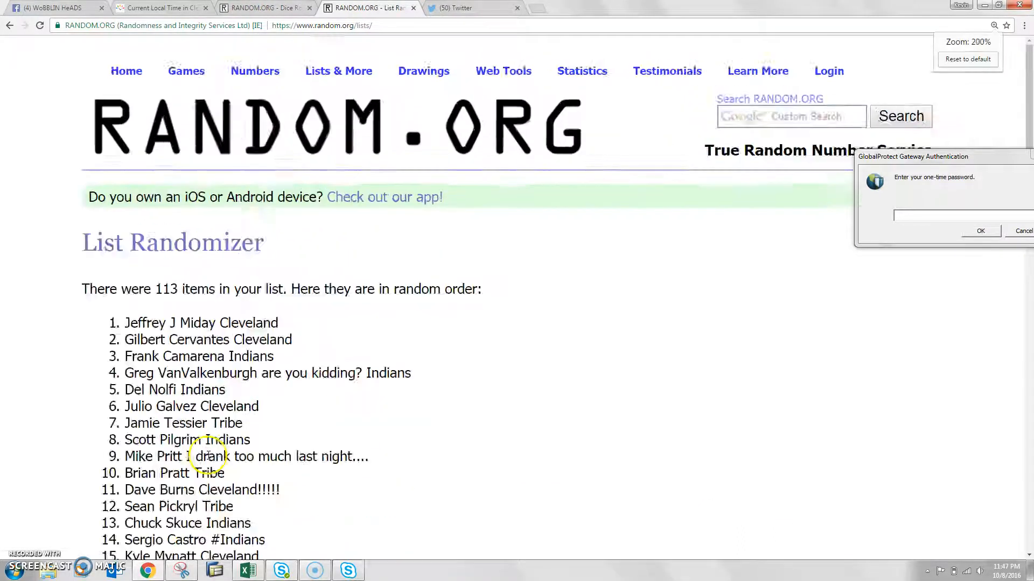
Scroll through the shuffled results, check Cleveland's time, and return to the Facebook post
scroll(down, 3)
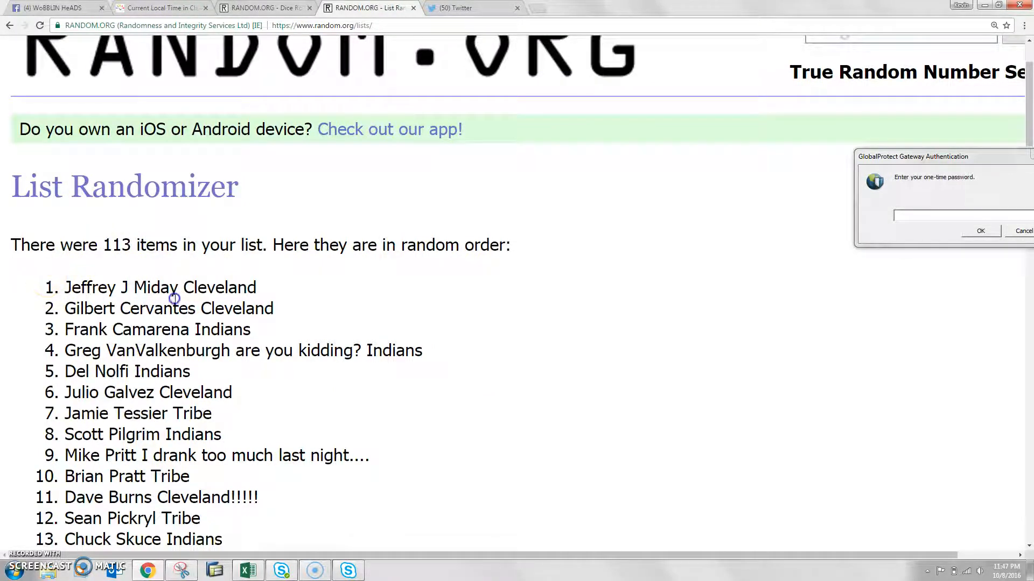
scroll(down, 3)
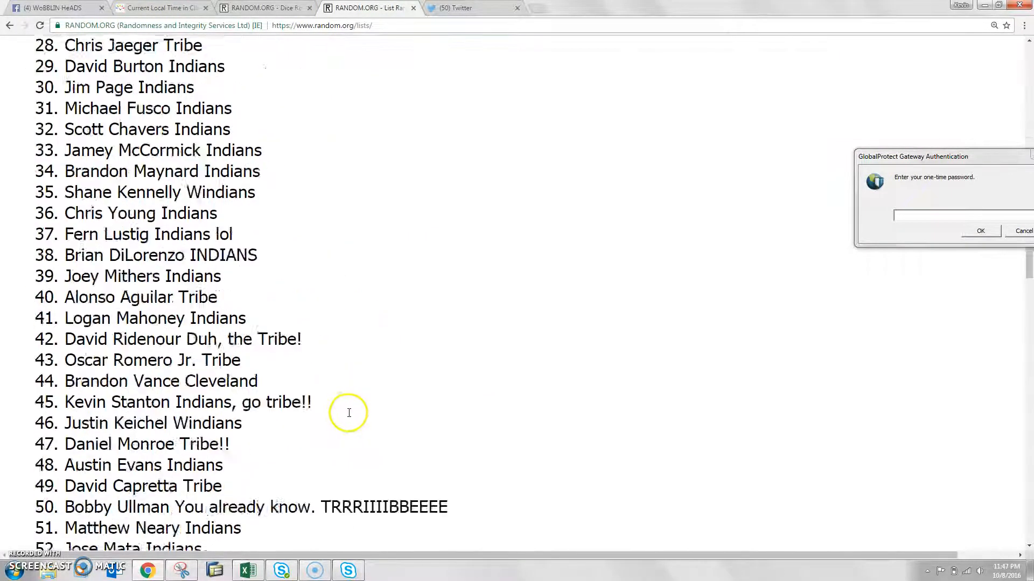
scroll(down, 3)
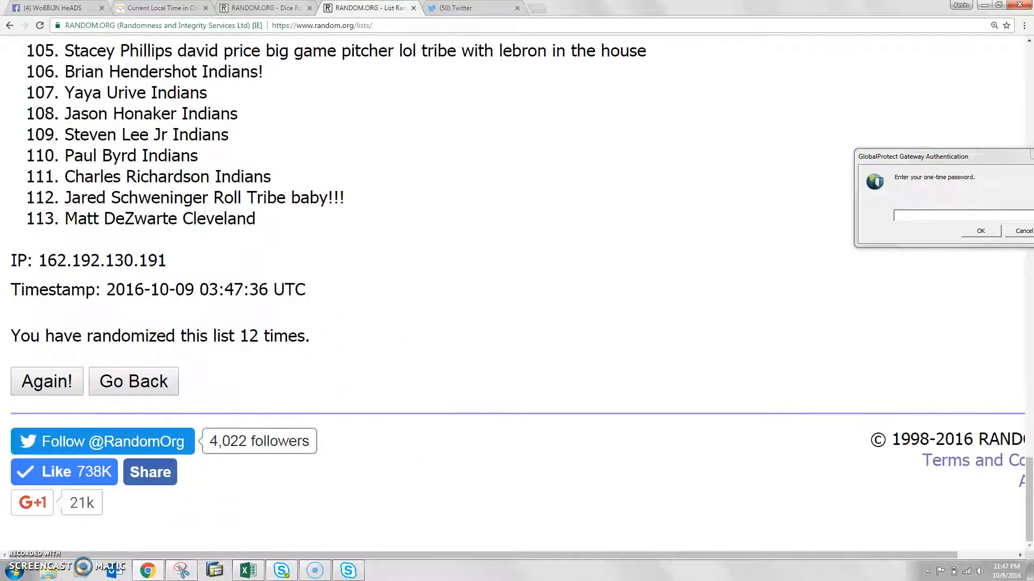
click(161, 7)
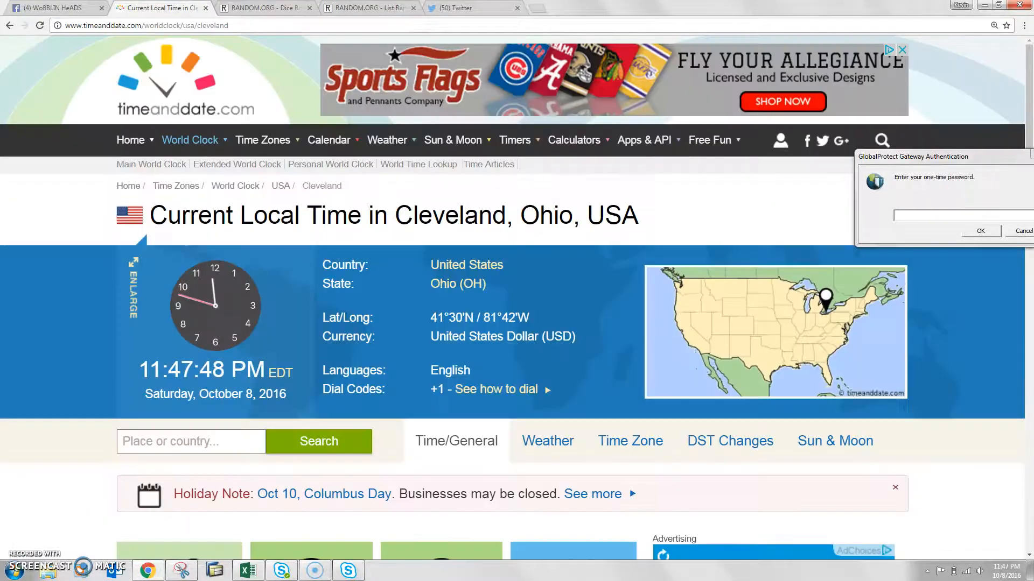
click(56, 7)
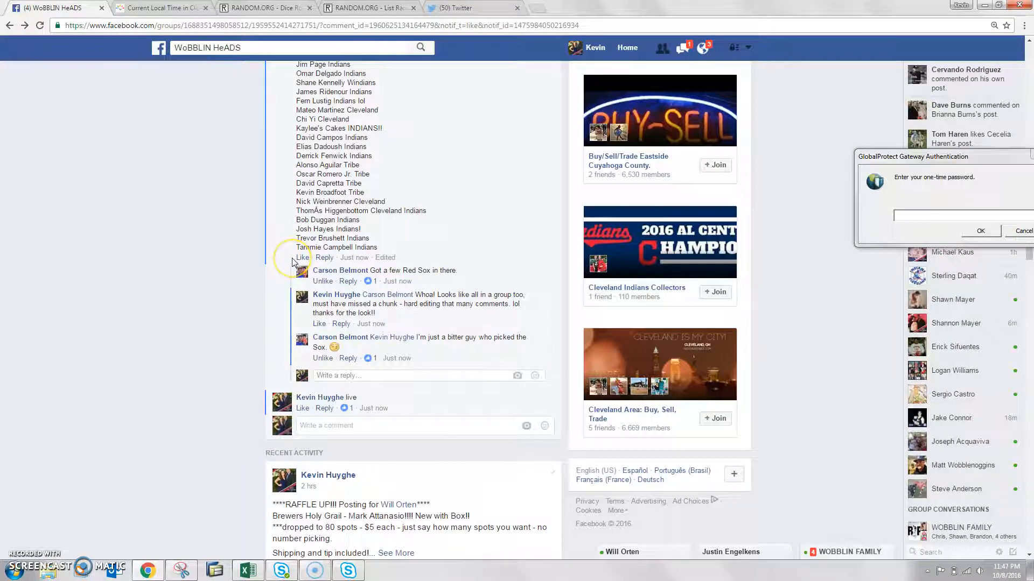